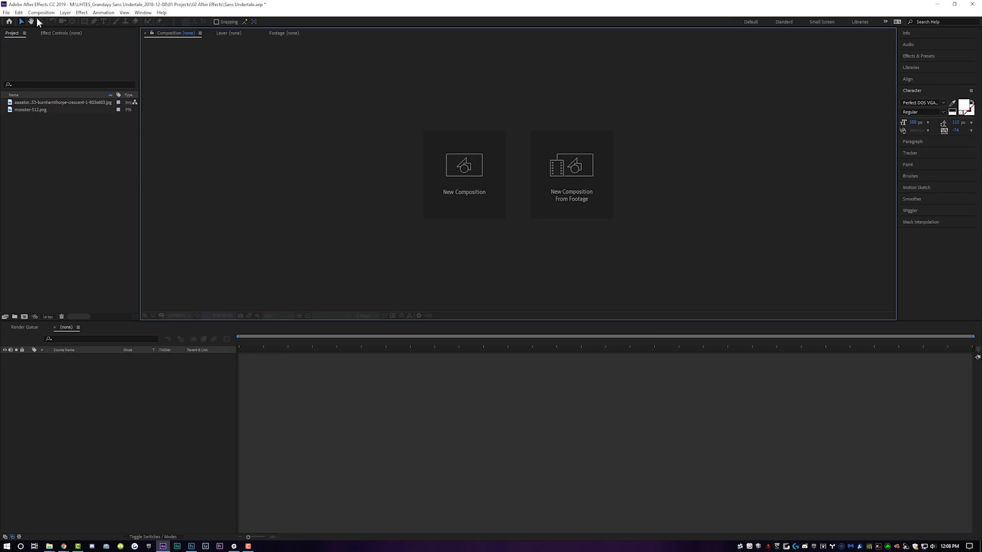
Step: Create Comp 1 at 1920x1920, 30 fps and 10 seconds long
{"action": "left_click", "coordinate": [464, 165]}
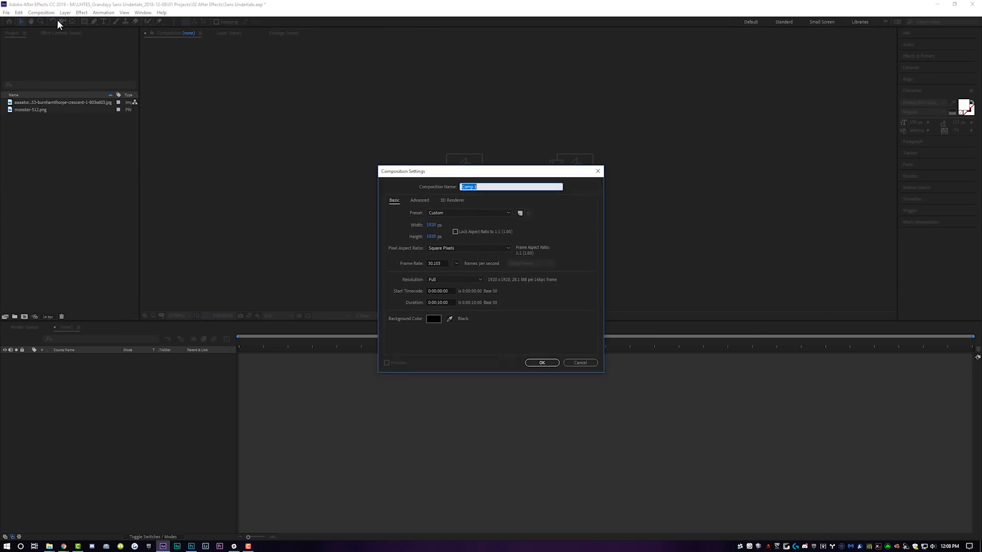
{"action": "mouse_move", "coordinate": [446, 185]}
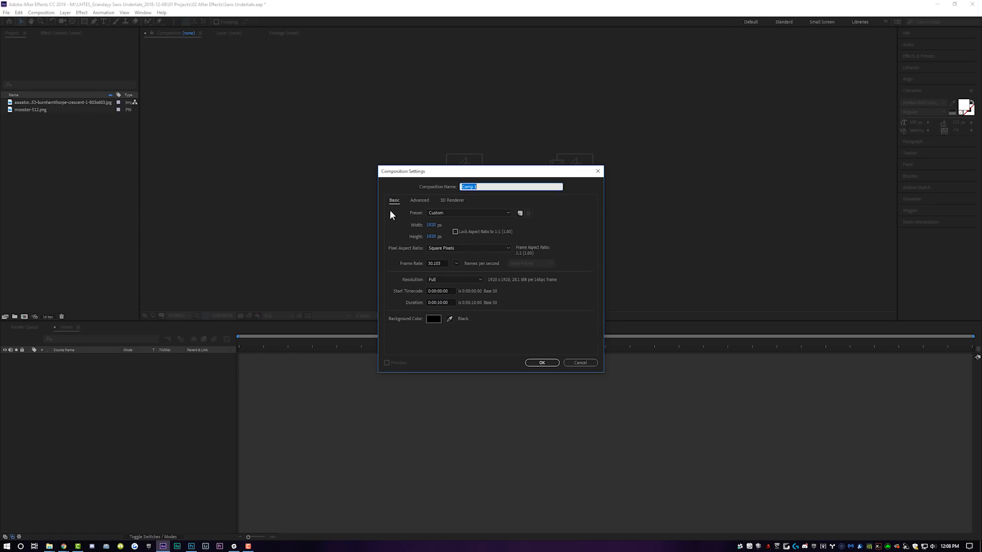
{"action": "mouse_move", "coordinate": [433, 310]}
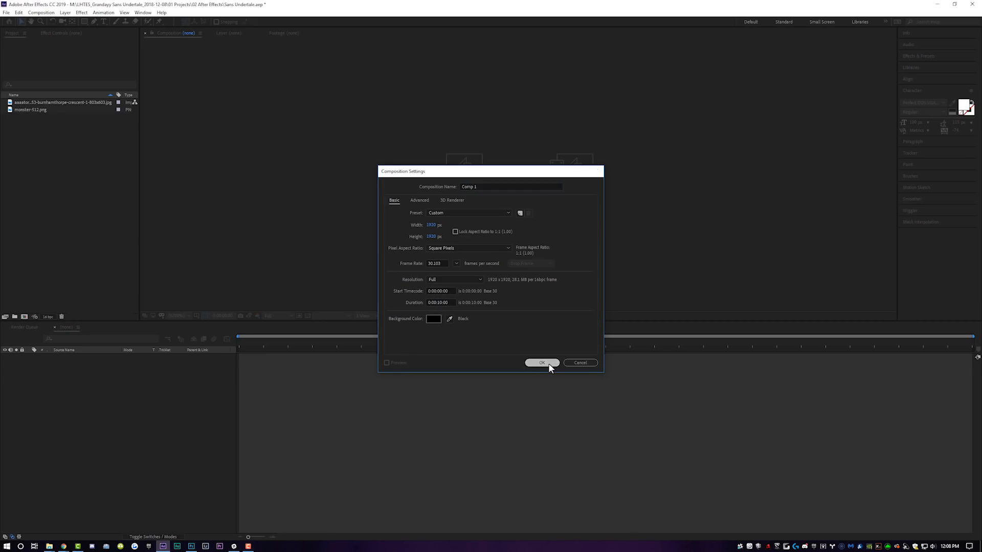
{"action": "left_click", "coordinate": [542, 363]}
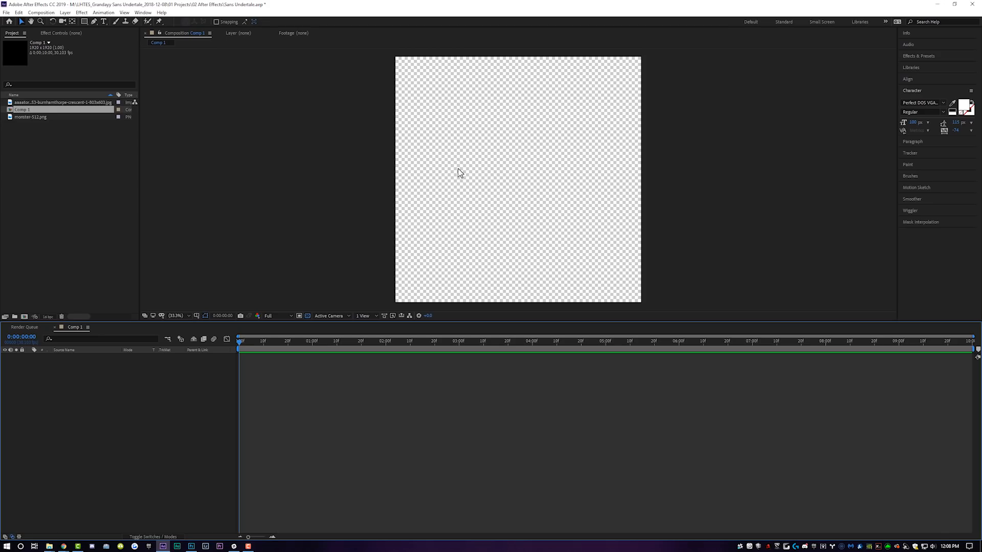
{"action": "mouse_move", "coordinate": [462, 177]}
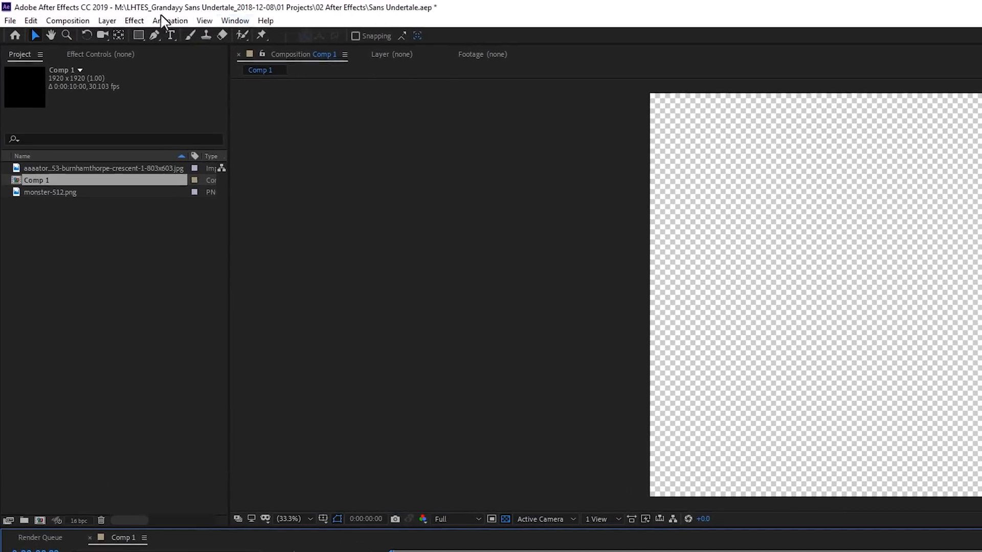
Step: Add a full-size black solid layer, Black Solid 1, to Comp 1
{"action": "left_click", "coordinate": [106, 20]}
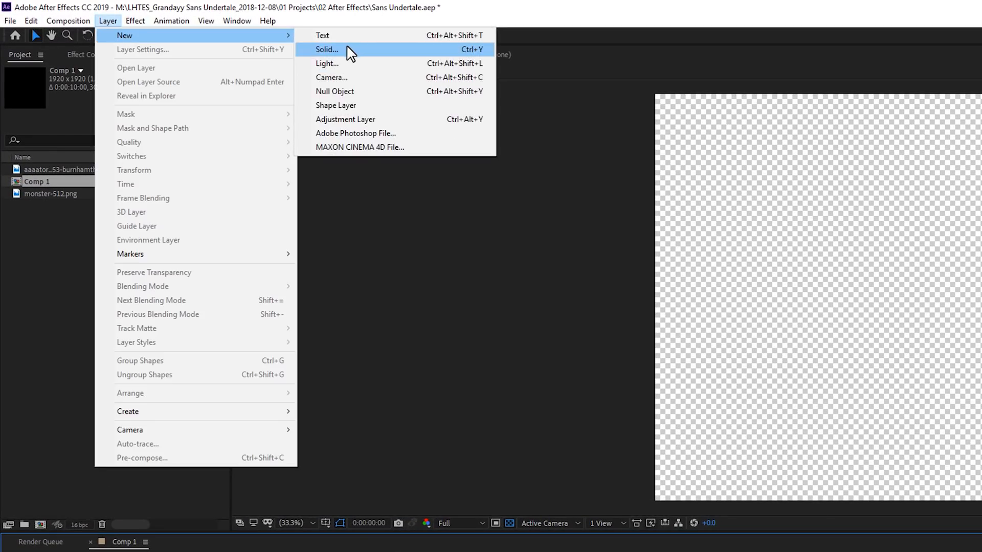
{"action": "left_click", "coordinate": [326, 50]}
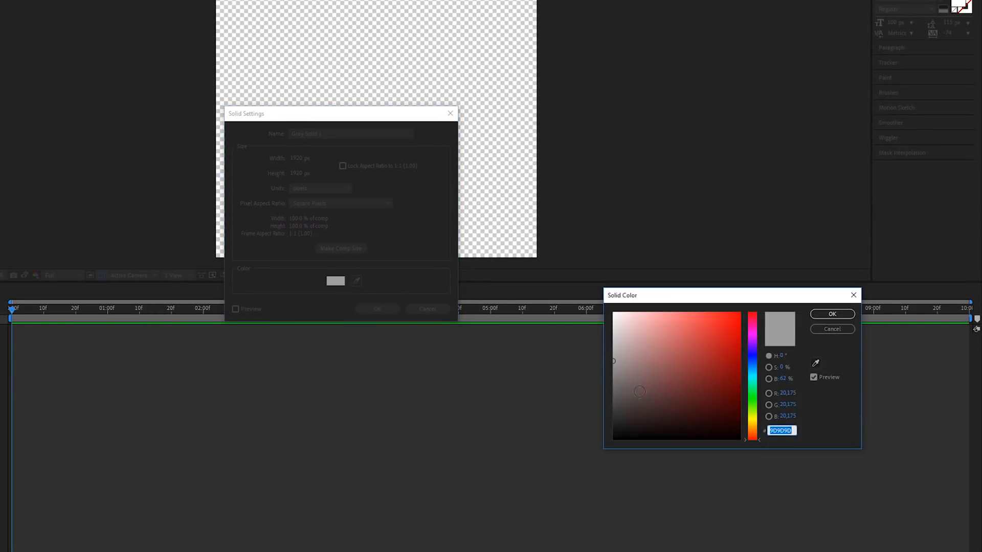
{"action": "left_click", "coordinate": [832, 314]}
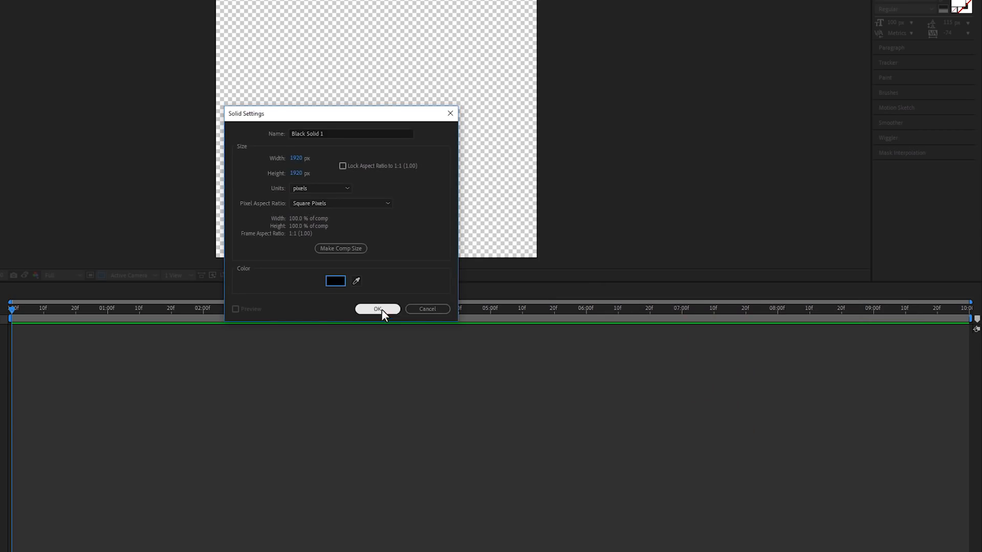
{"action": "left_click", "coordinate": [377, 309]}
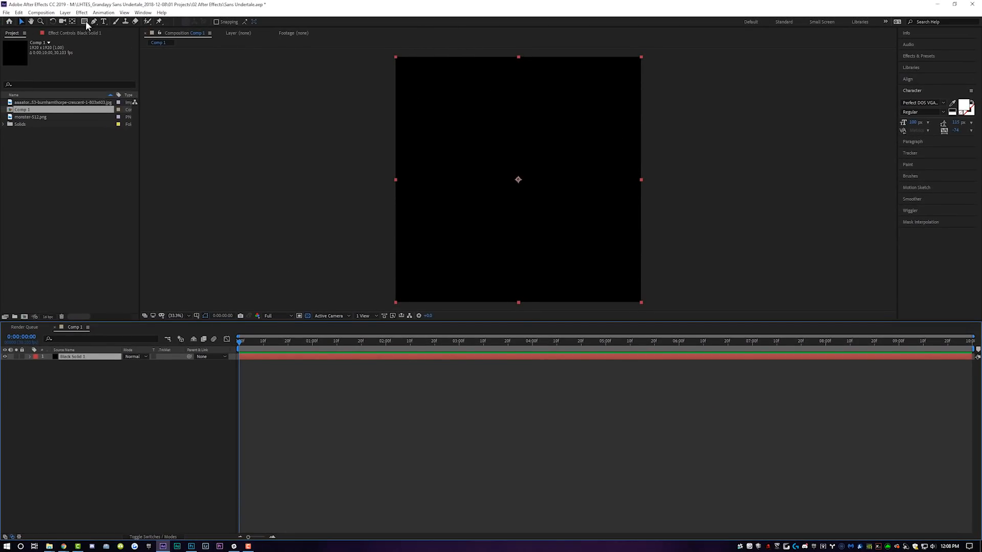
Step: Mask Black Solid 1 to a wide rectangle near the bottom, keeping rotation at 0°
{"action": "left_click", "coordinate": [85, 21]}
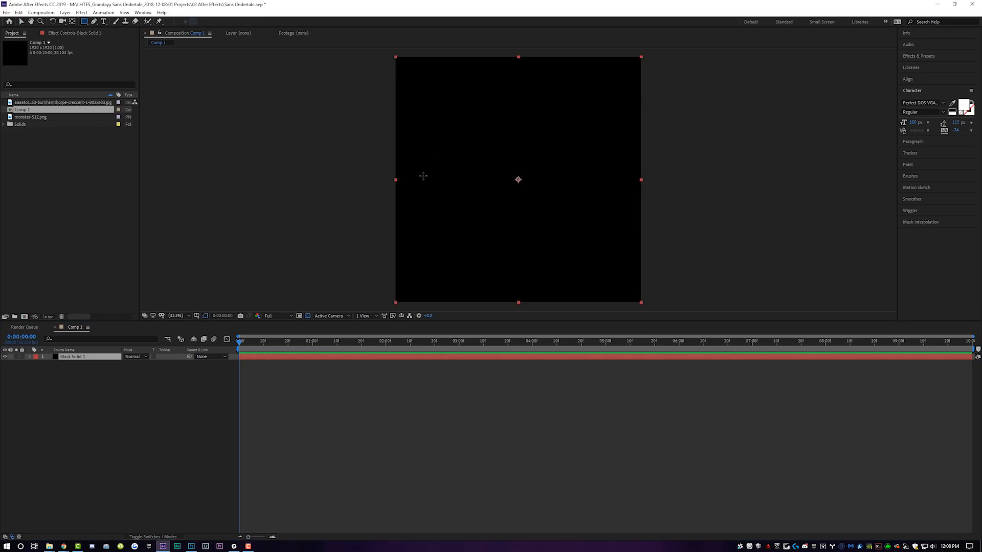
{"action": "left_click_drag", "start_coordinate": [422, 192], "coordinate": [618, 251]}
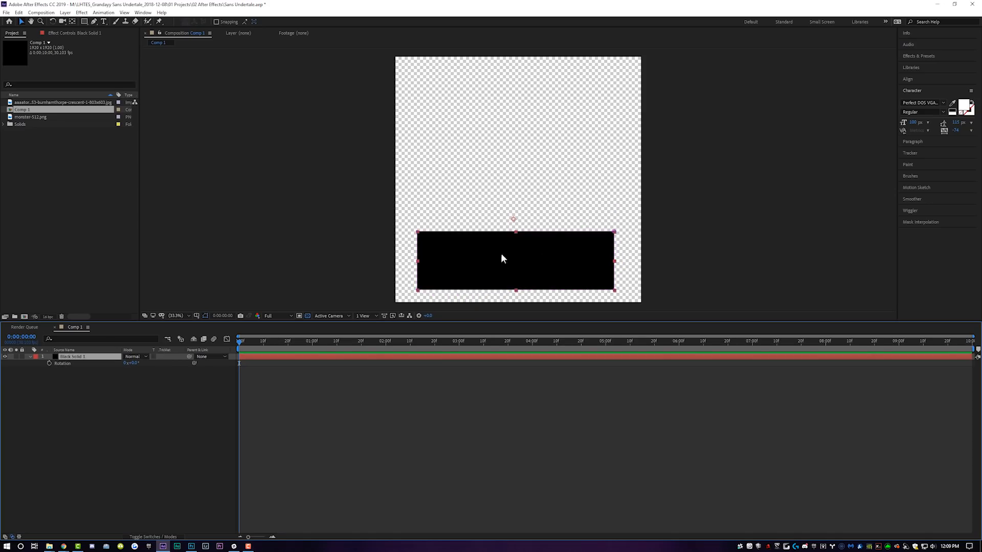
{"action": "key", "text": "ctrl+alt+home"}
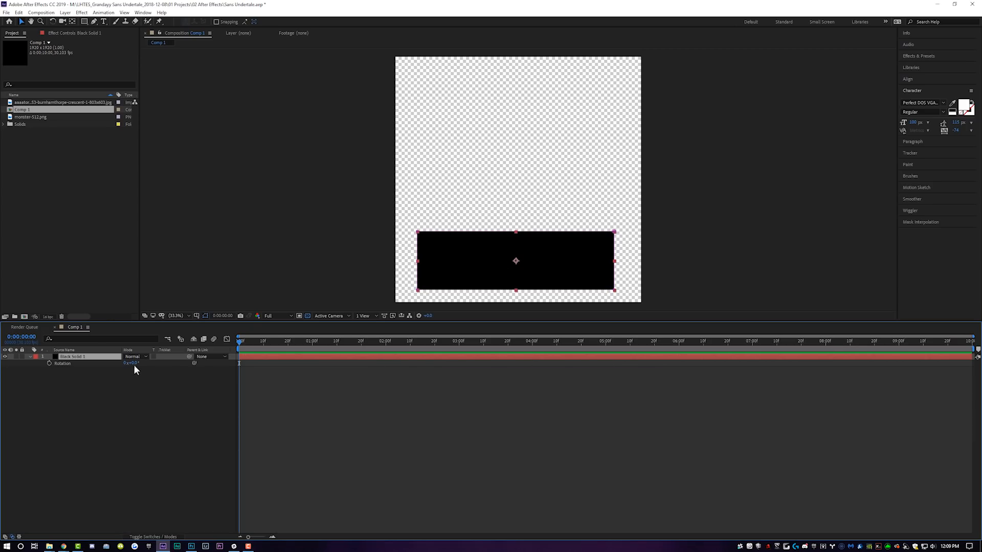
{"action": "left_click_drag", "start_coordinate": [131, 364], "coordinate": [141, 364]}
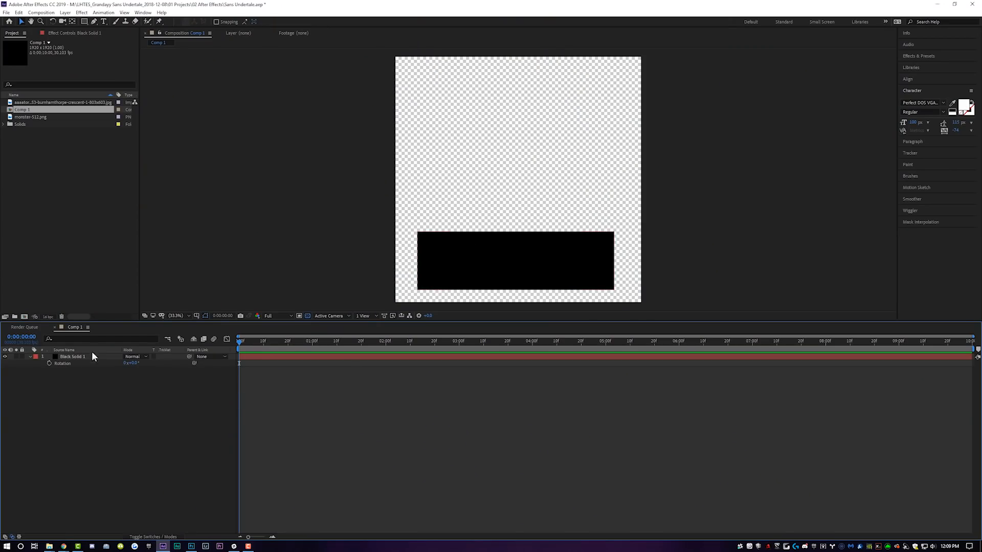
Step: Duplicate the rectangle layer, rename the copy 'outline', and find the Stroke effect
{"action": "key", "text": "ctrl+d"}
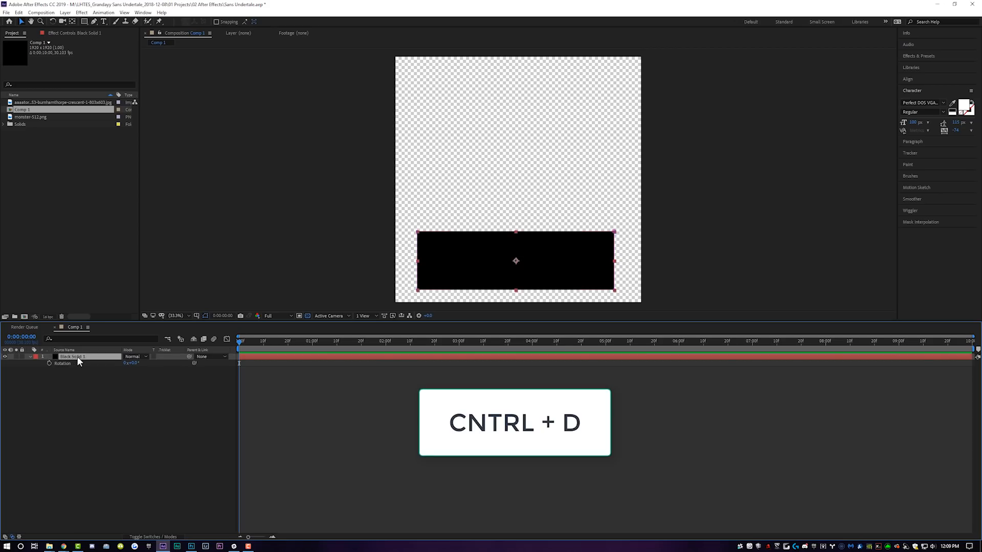
{"action": "key", "text": "ctrl+d"}
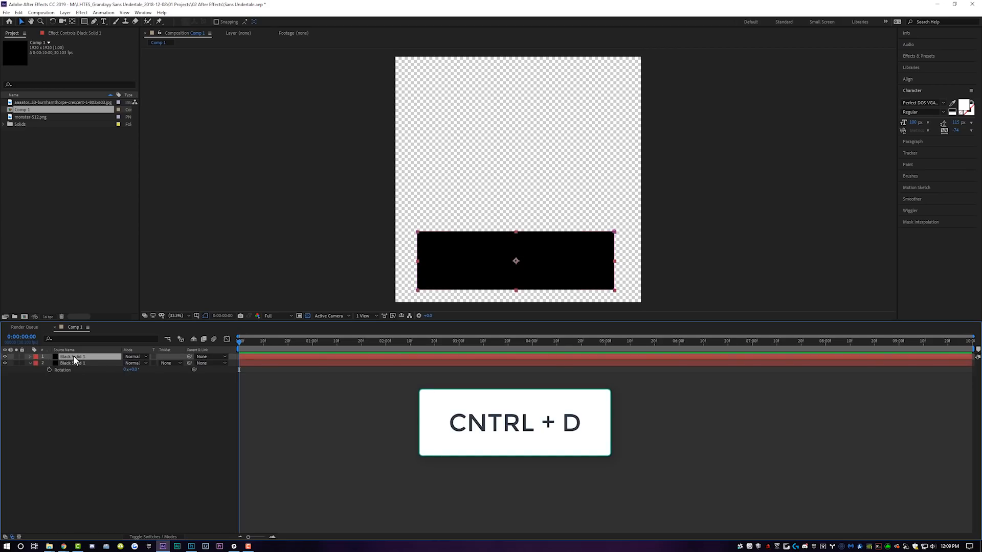
{"action": "key", "text": "ctrl+d"}
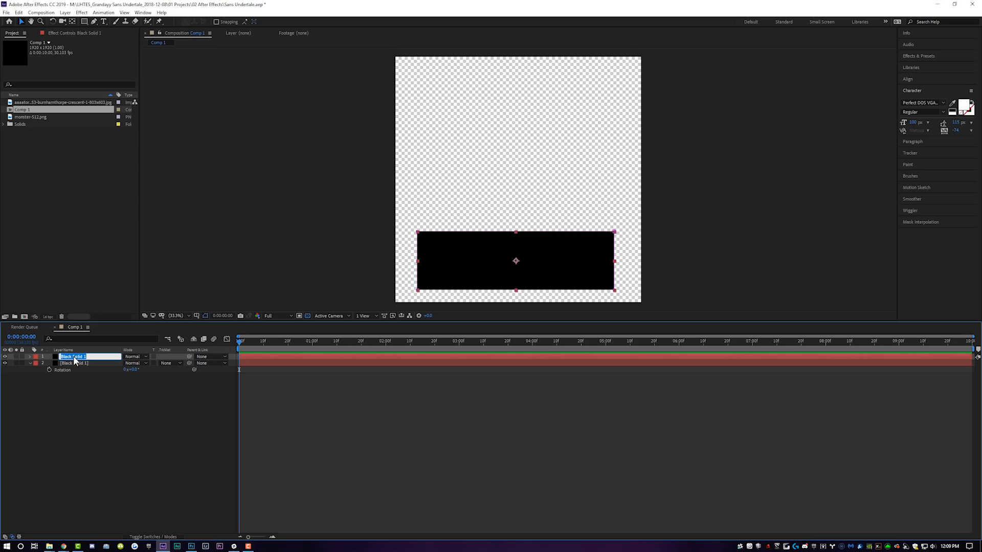
{"action": "type", "text": "outline"}
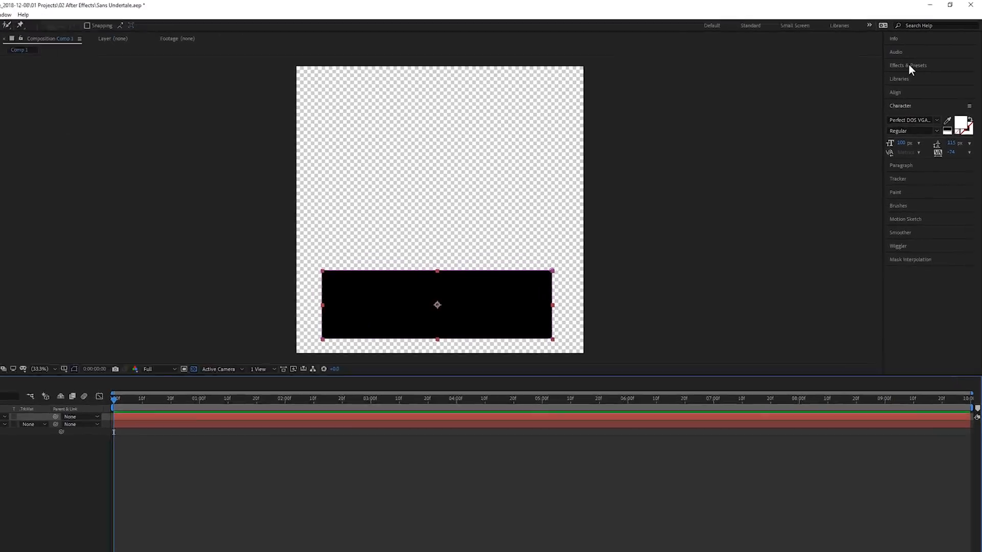
{"action": "type", "text": "stroke"}
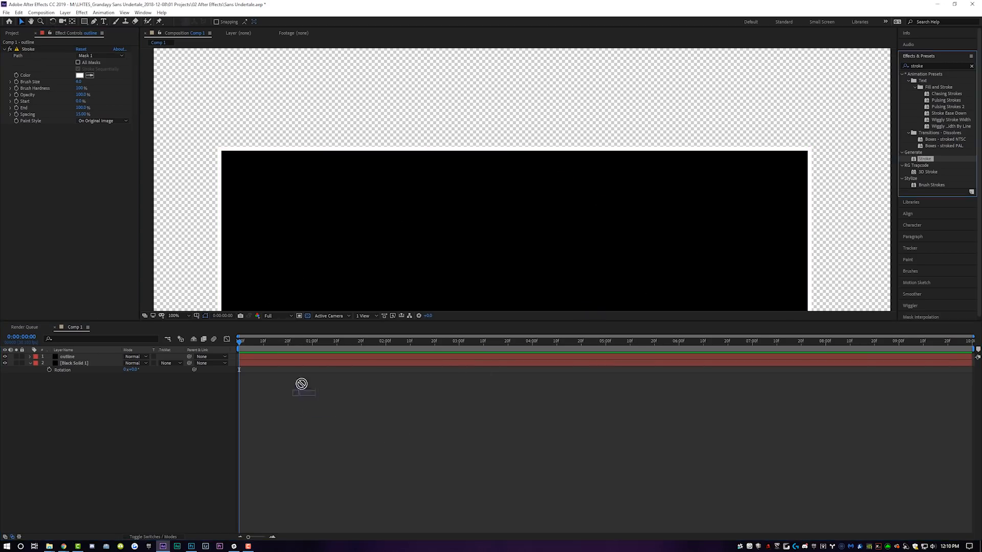
Step: Set the outline layer's Stroke colour to white to frame the box
{"action": "left_click", "coordinate": [74, 363]}
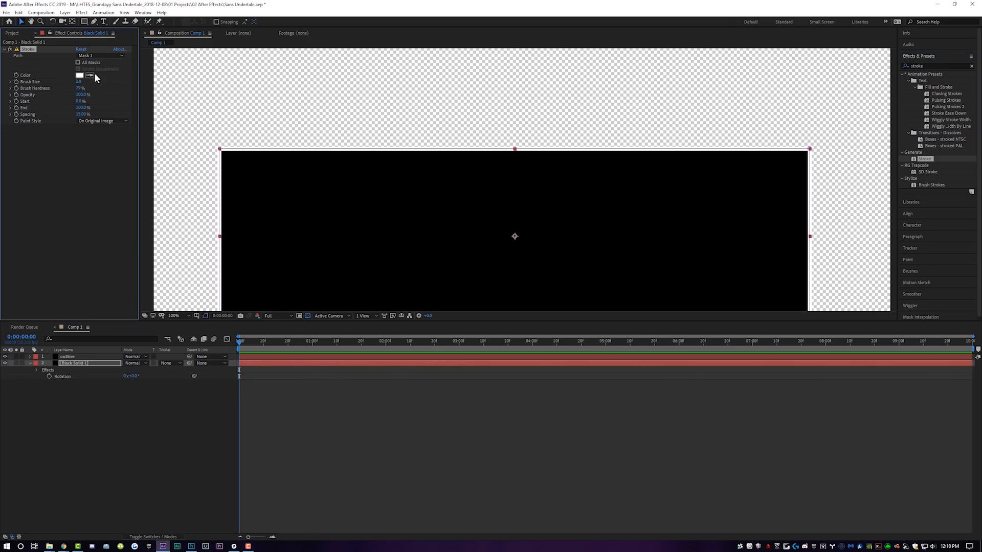
{"action": "left_click", "coordinate": [80, 75]}
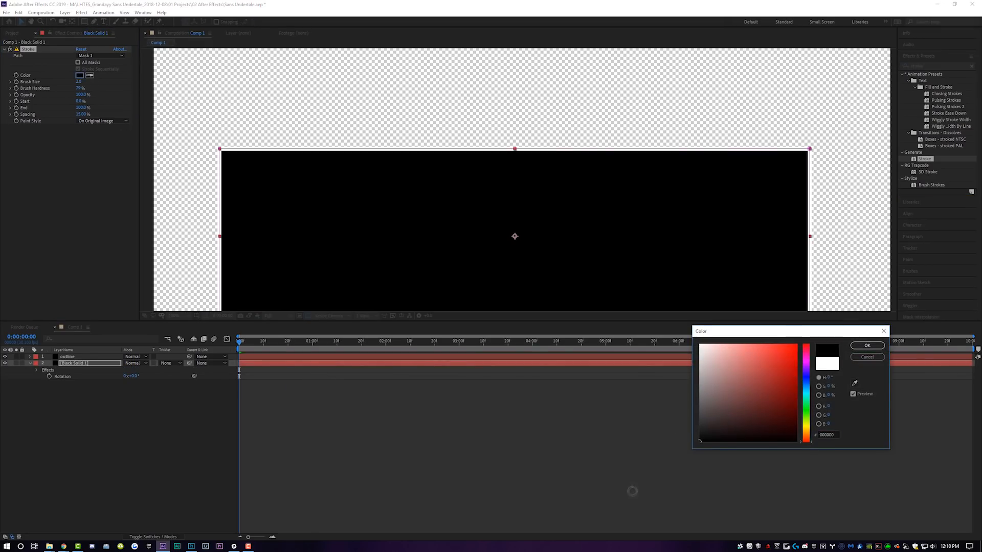
{"action": "left_click", "coordinate": [867, 345]}
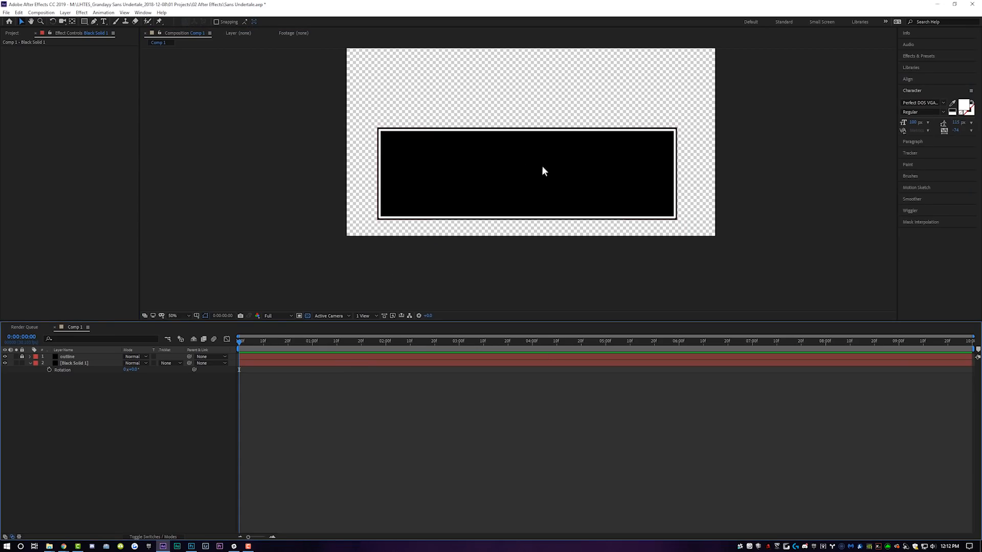
{"action": "mouse_move", "coordinate": [457, 209]}
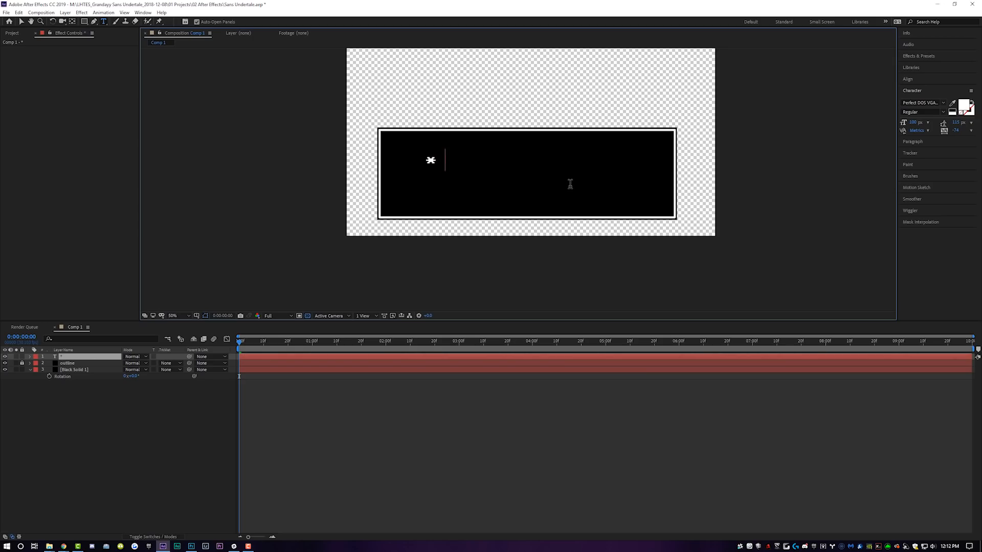
Step: Type '* supoer random text do it for memes.' in Perfect DOS VGA inside the box
{"action": "type", "text": "supoer random text"}
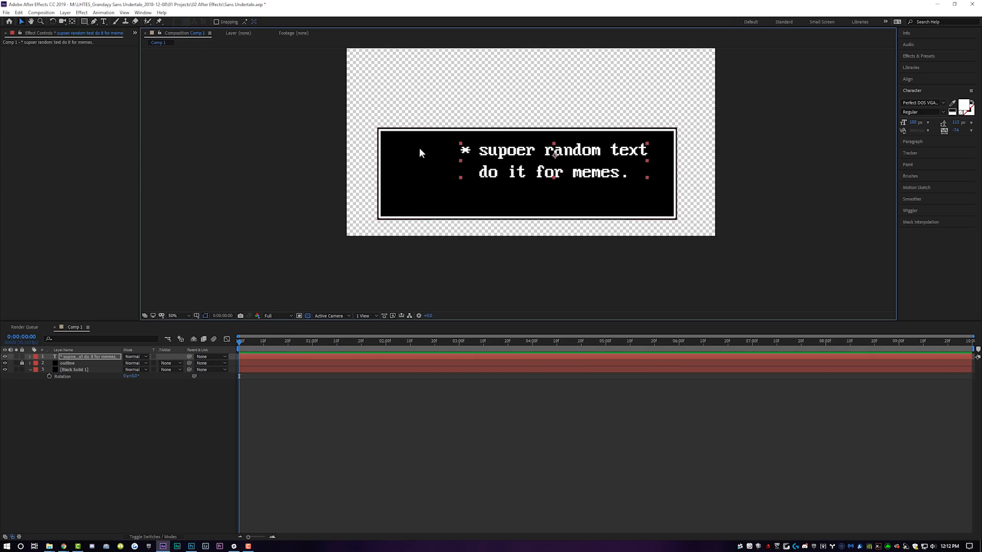
{"action": "mouse_move", "coordinate": [501, 166]}
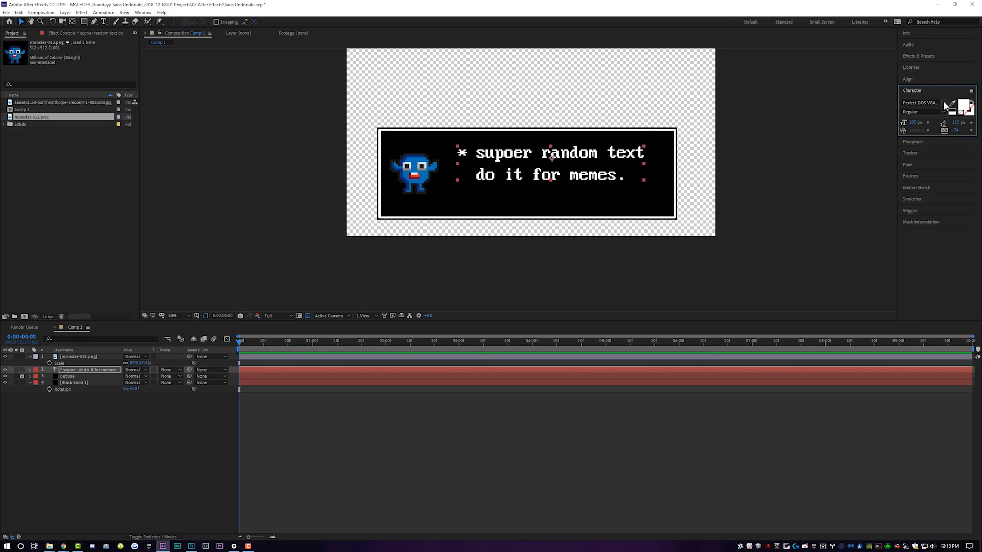
Step: Position the dialog text beside the blue monster icon inside the box
{"action": "left_click", "coordinate": [946, 106]}
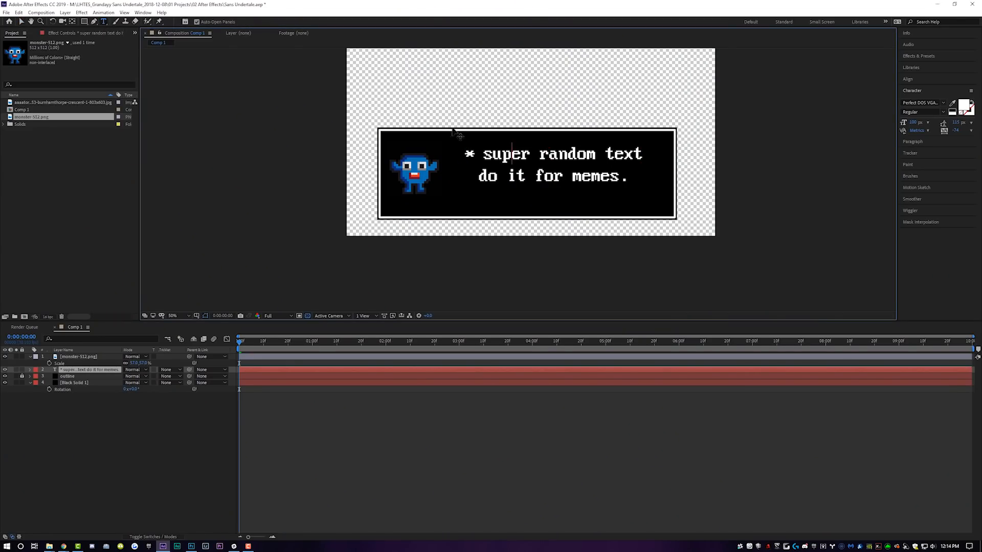
{"action": "mouse_move", "coordinate": [481, 177]}
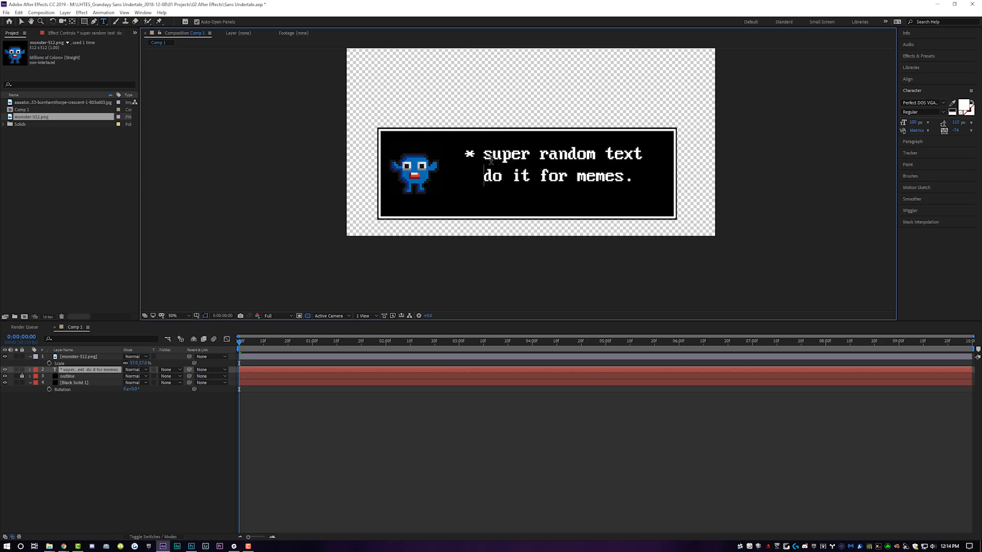
{"action": "mouse_move", "coordinate": [639, 59]}
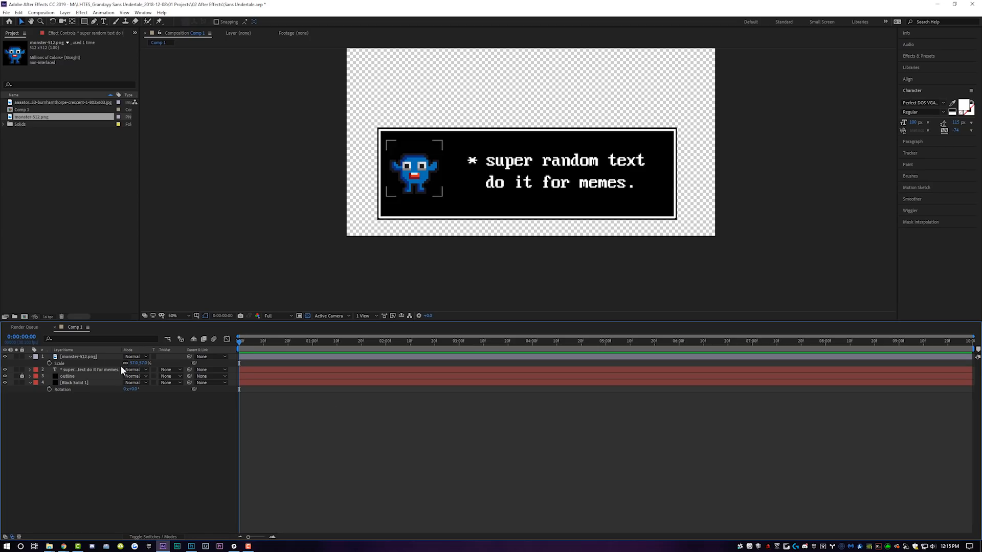
{"action": "mouse_move", "coordinate": [90, 367]}
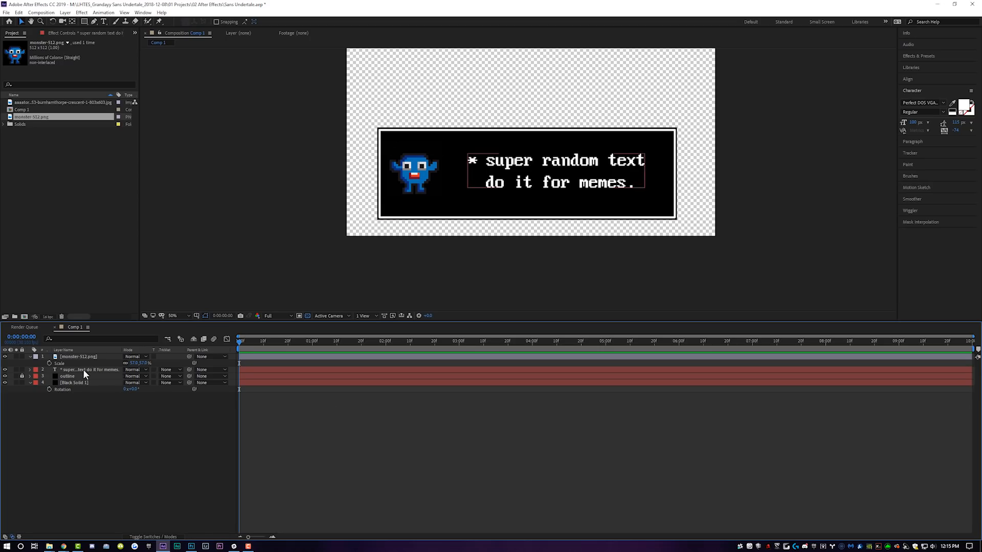
Step: Search Effects & Presets for 'type' to apply the Typewriter preset to the text
{"action": "left_click", "coordinate": [88, 369]}
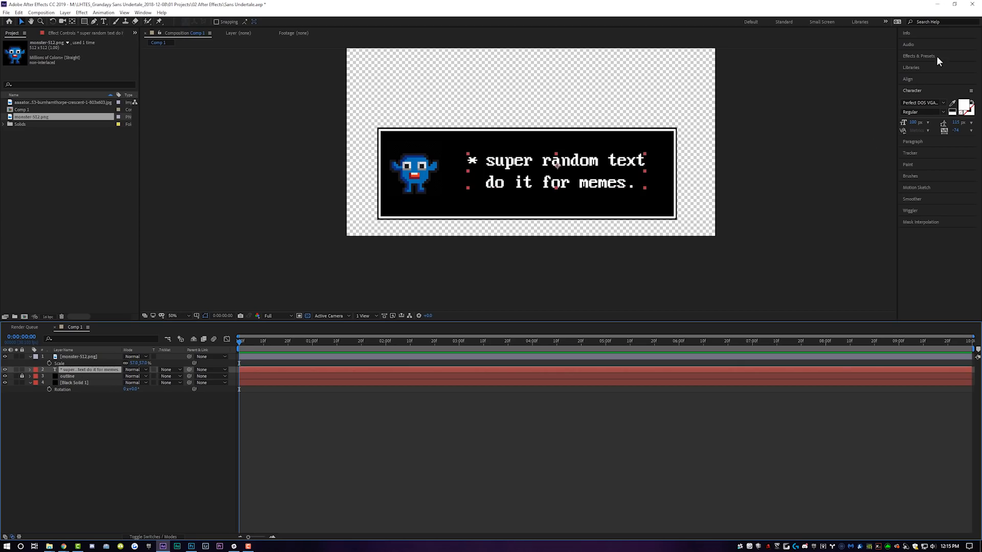
{"action": "type", "text": "stroke"}
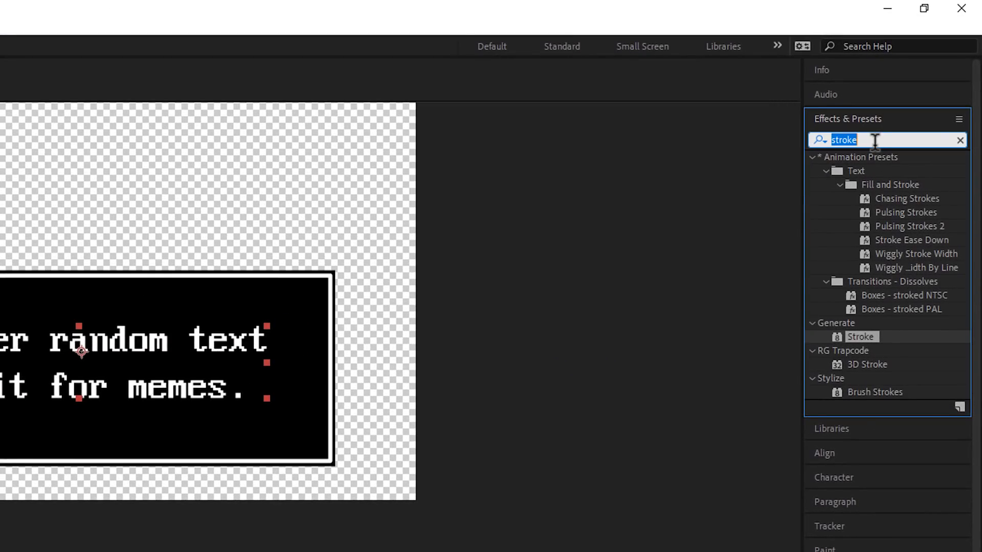
{"action": "type", "text": "type"}
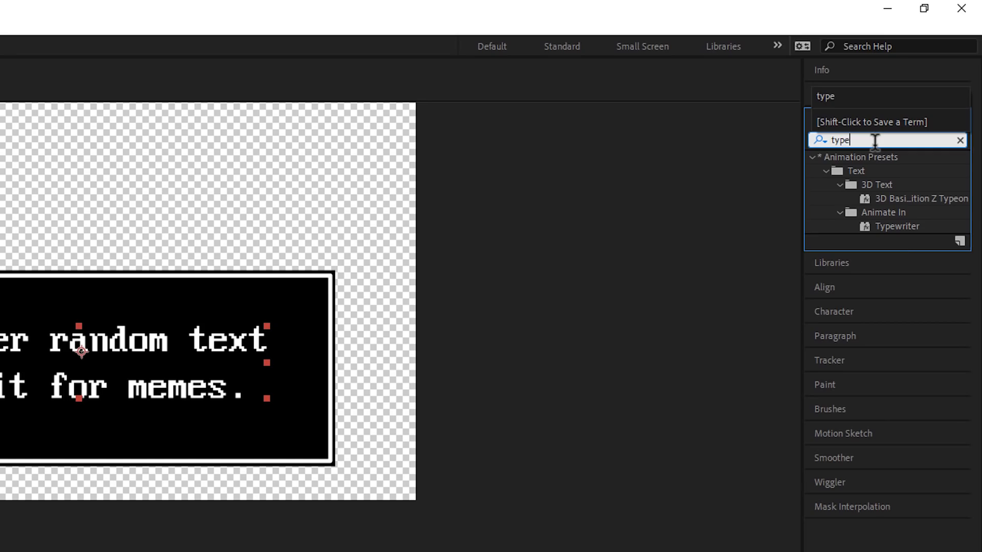
{"action": "mouse_move", "coordinate": [908, 234]}
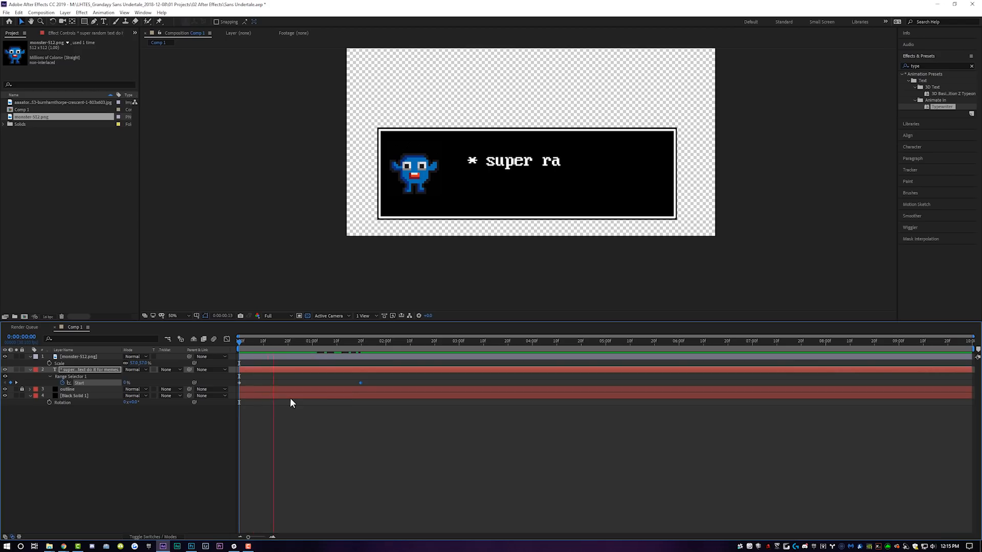
Step: Duplicate and trim the text at ~2 seconds, changing the copy to 'whatever we want it's for memes.'
{"action": "left_click", "coordinate": [426, 340]}
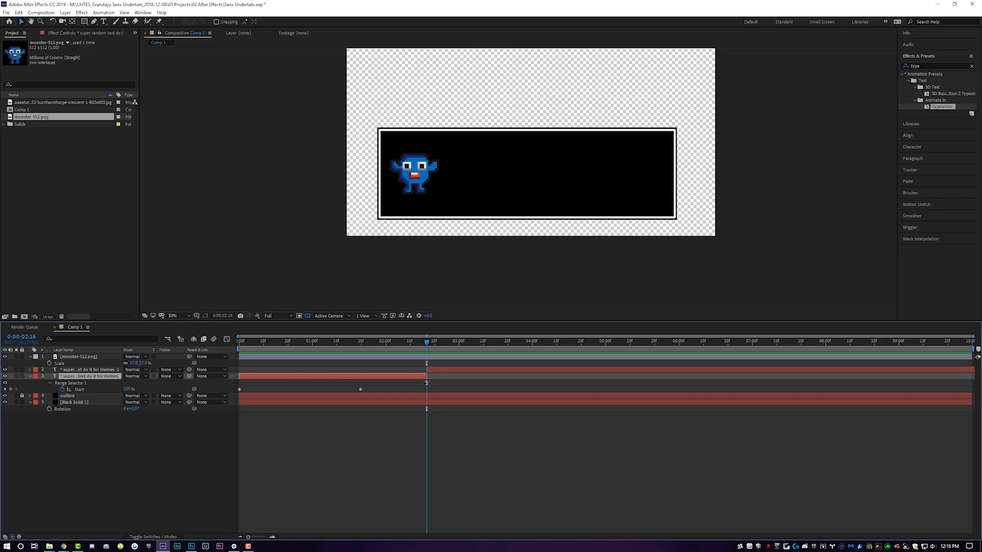
{"action": "left_click", "coordinate": [442, 341]}
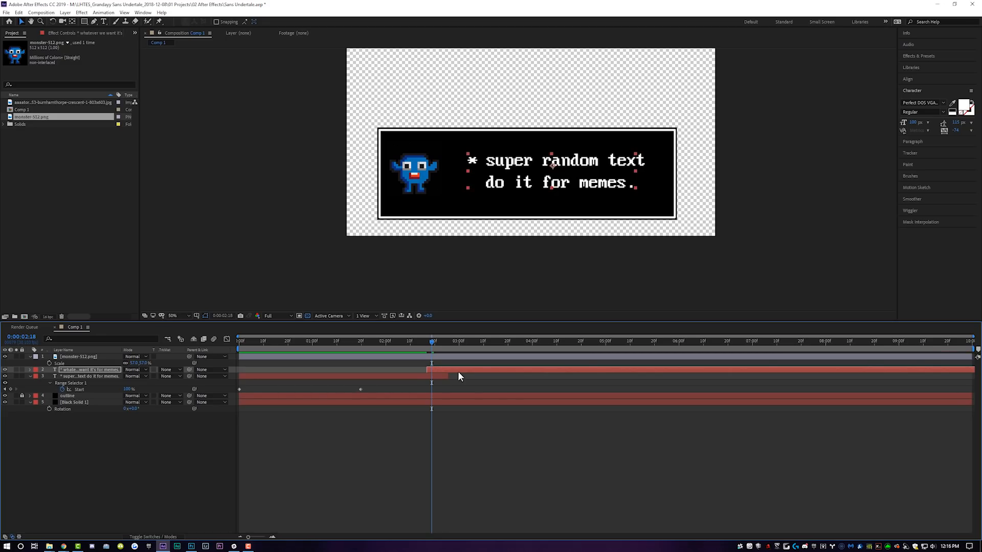
{"action": "left_click", "coordinate": [91, 376]}
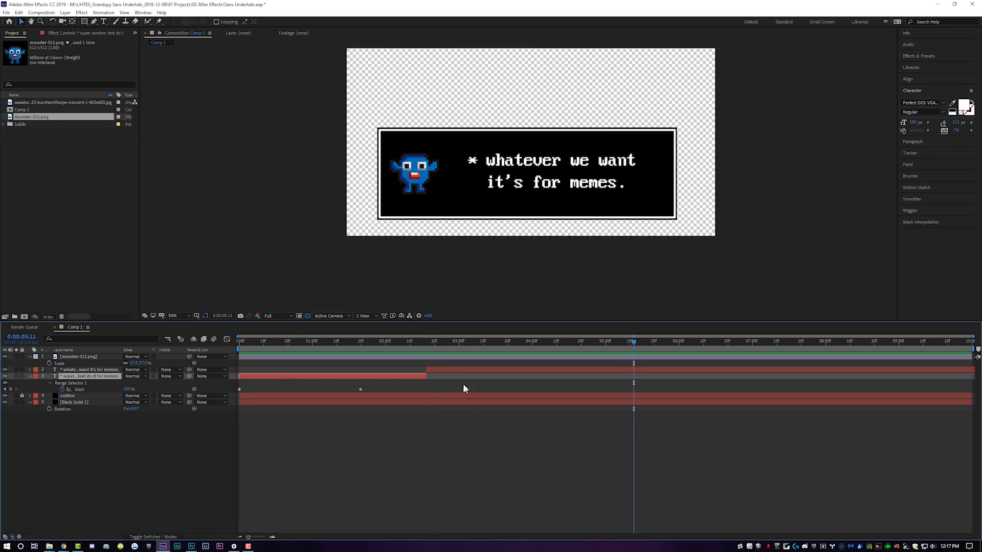
{"action": "left_click", "coordinate": [366, 342]}
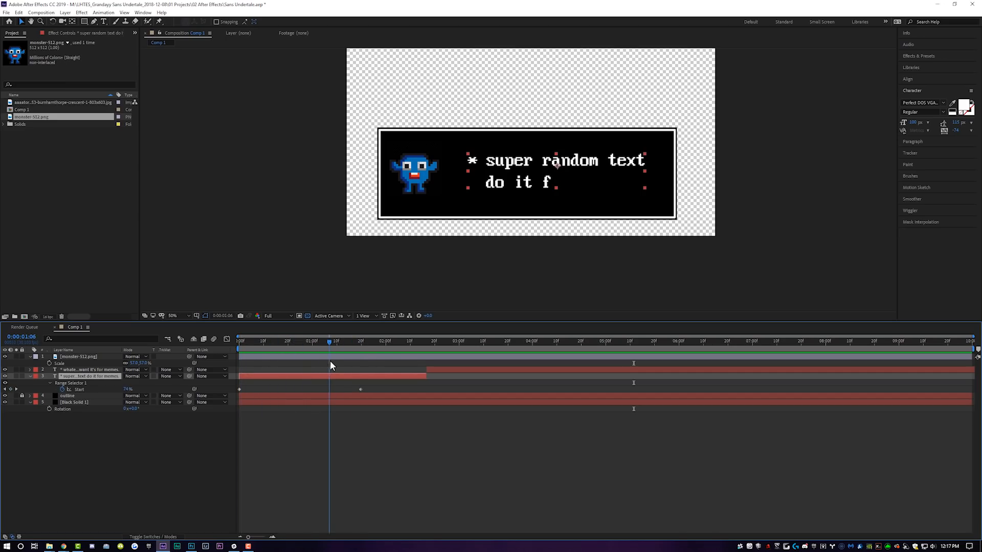
Step: Add the house photo behind the dialog box, scaled to fill the square frame
{"action": "left_click", "coordinate": [173, 316]}
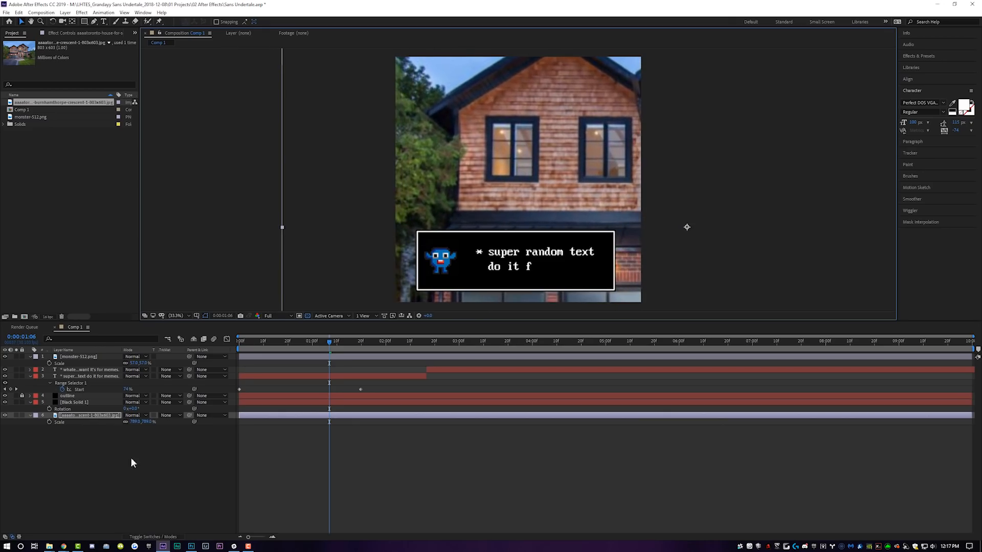
Step: Add a light gray solid and draw a subtracting mask over a left-window pane
{"action": "left_click", "coordinate": [65, 12]}
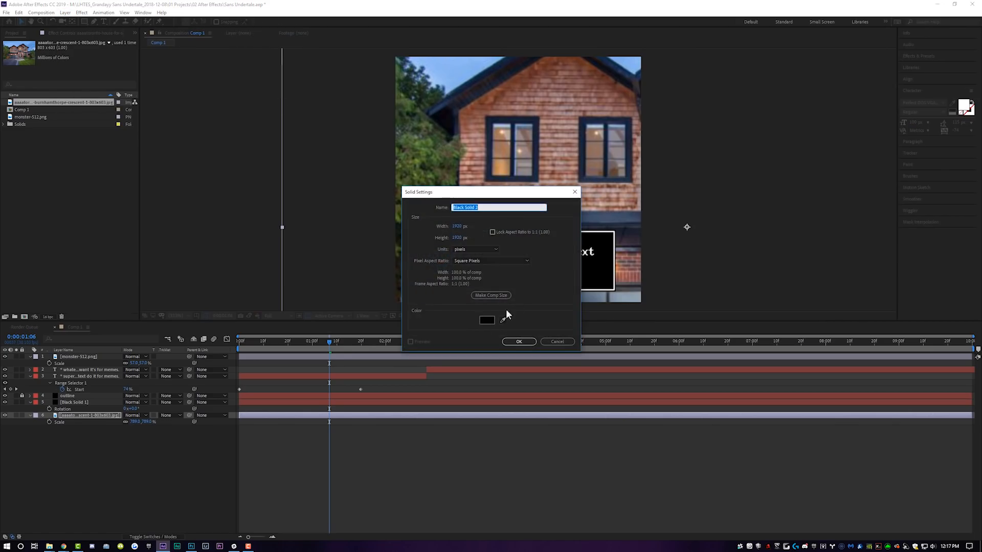
{"action": "left_click", "coordinate": [487, 320]}
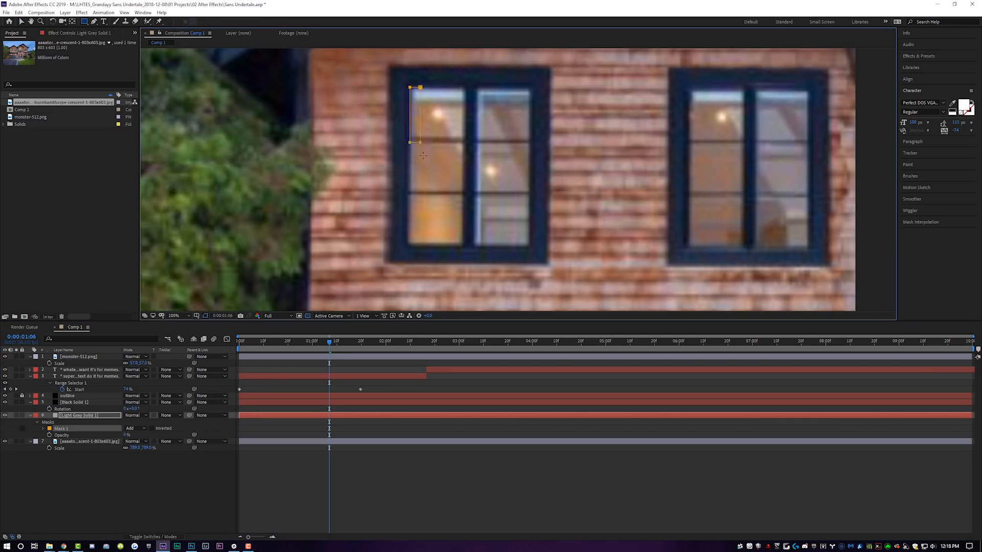
{"action": "left_click_drag", "start_coordinate": [418, 143], "coordinate": [464, 138]}
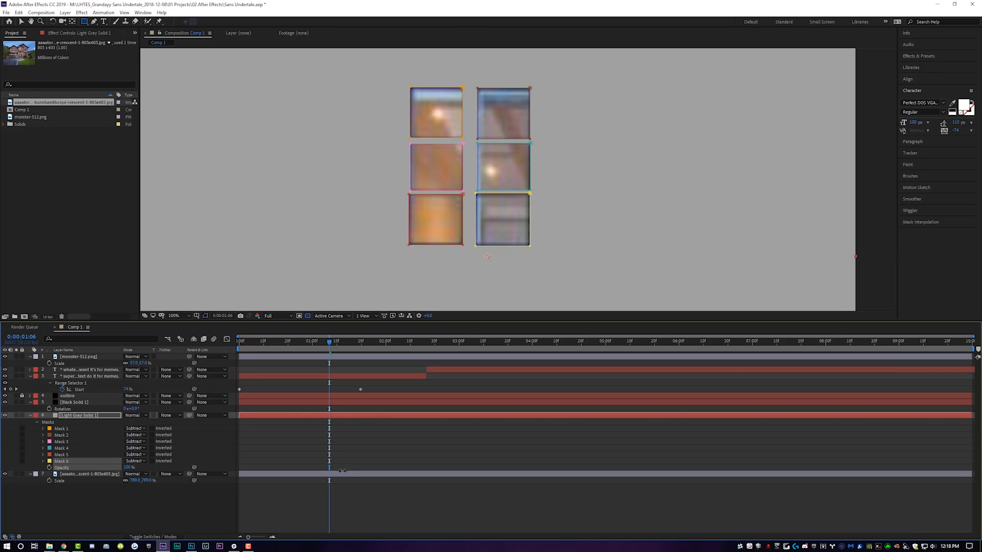
{"action": "left_click", "coordinate": [174, 315]}
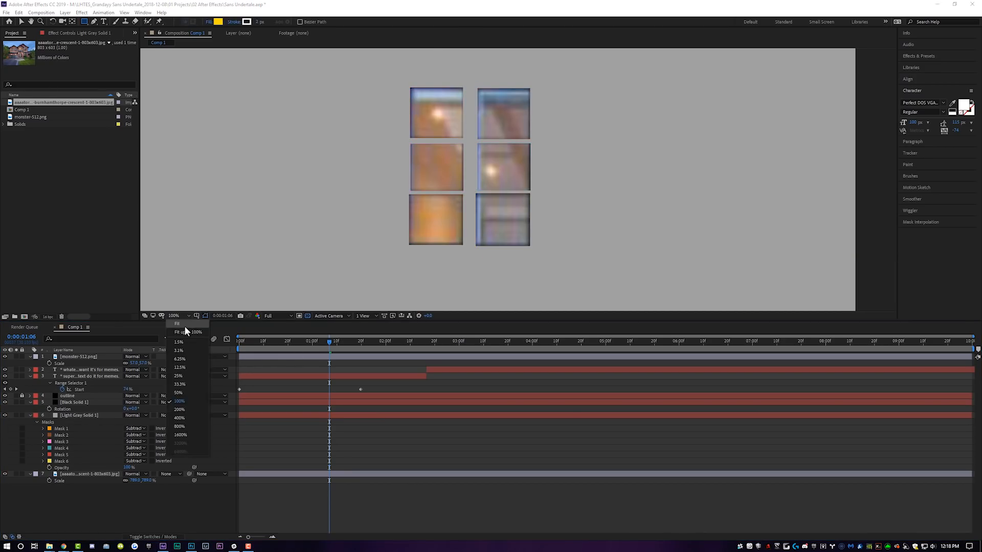
Step: Give the monster copy an Alpha Inverted Matte and enlarge it into the left window
{"action": "left_click", "coordinate": [178, 384]}
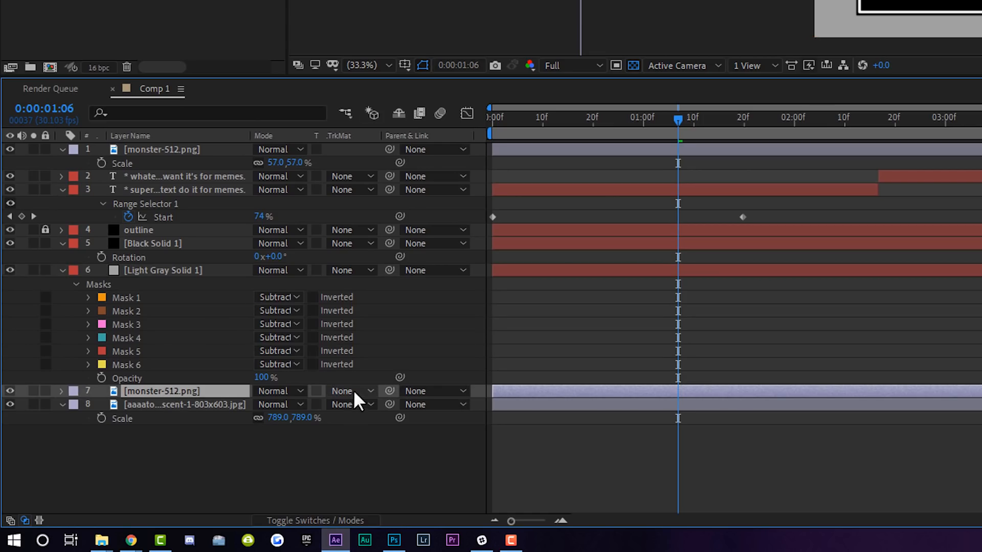
{"action": "left_click", "coordinate": [351, 391]}
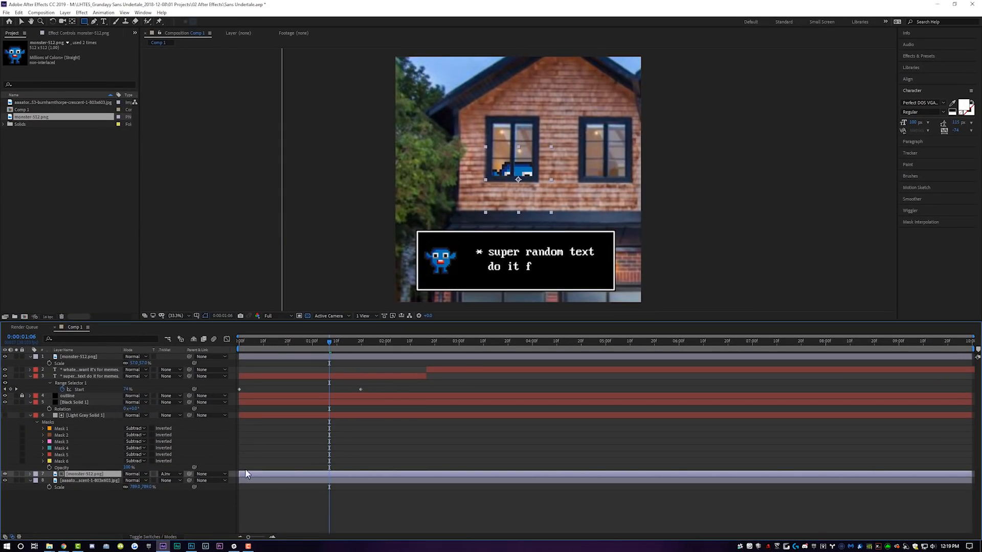
{"action": "left_click_drag", "start_coordinate": [517, 180], "coordinate": [538, 147]}
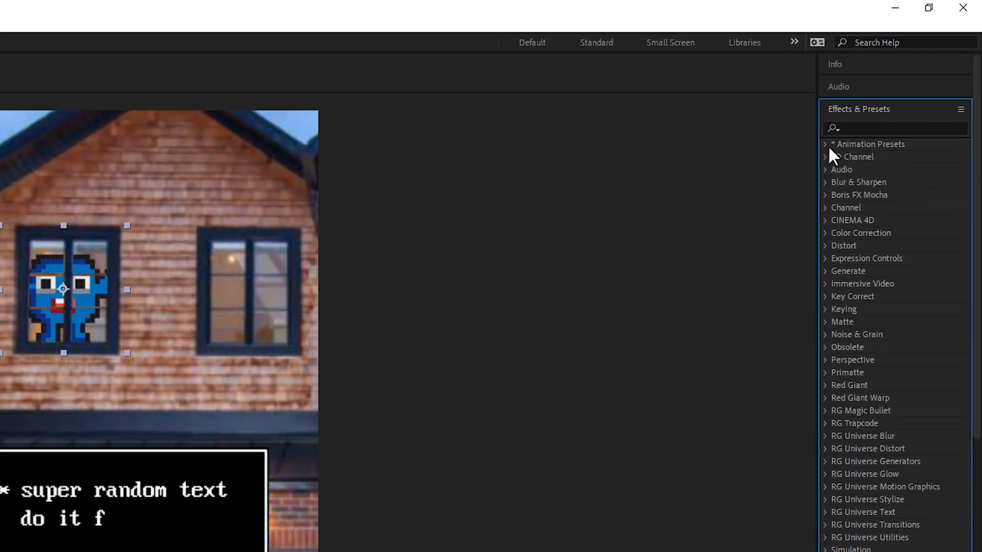
Step: Apply the Behaviors preset 'Wiggle - position' to the window monster layer
{"action": "left_click", "coordinate": [826, 144]}
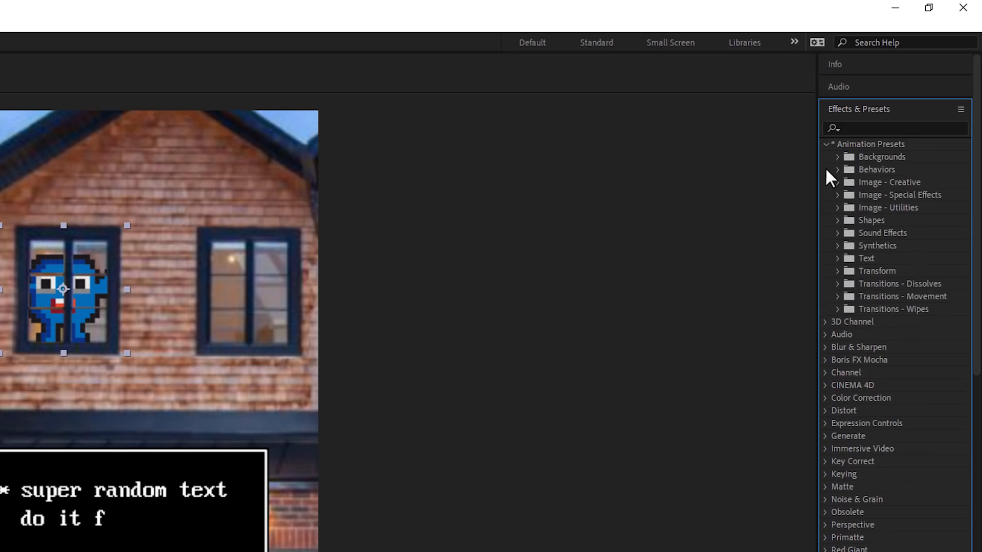
{"action": "left_click", "coordinate": [837, 169]}
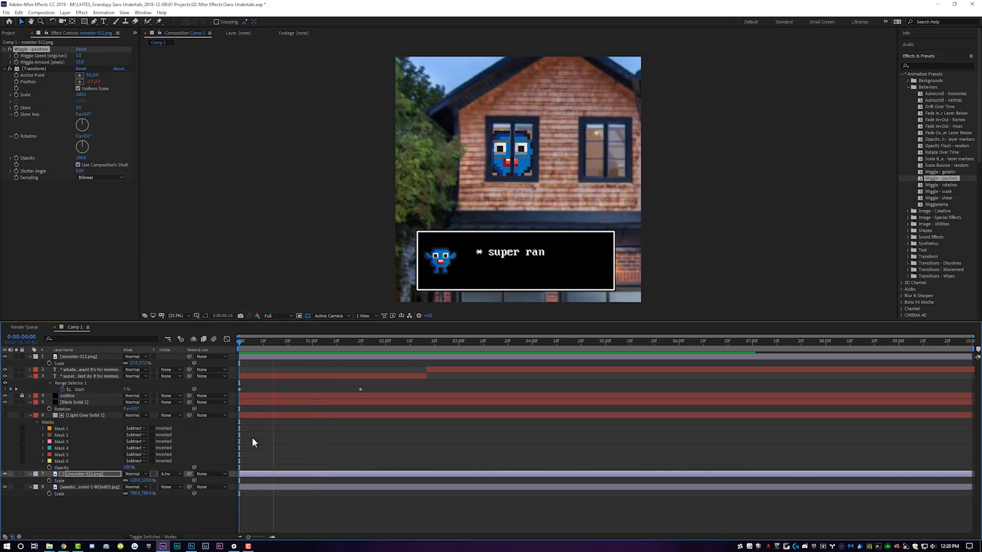
{"action": "left_click", "coordinate": [418, 340]}
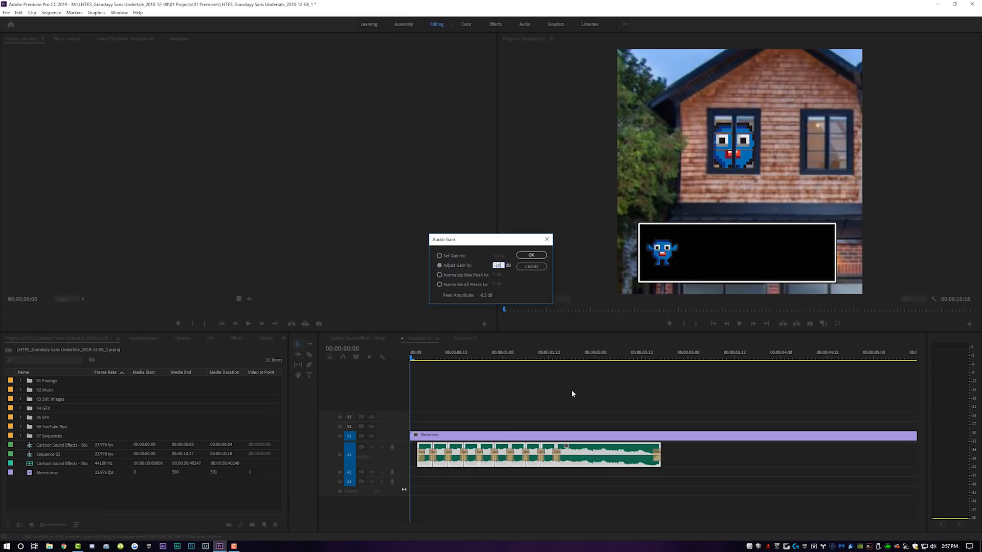
Step: Confirm the Audio Gain change on the cartoon sound-effect clip
{"action": "left_click", "coordinate": [531, 254]}
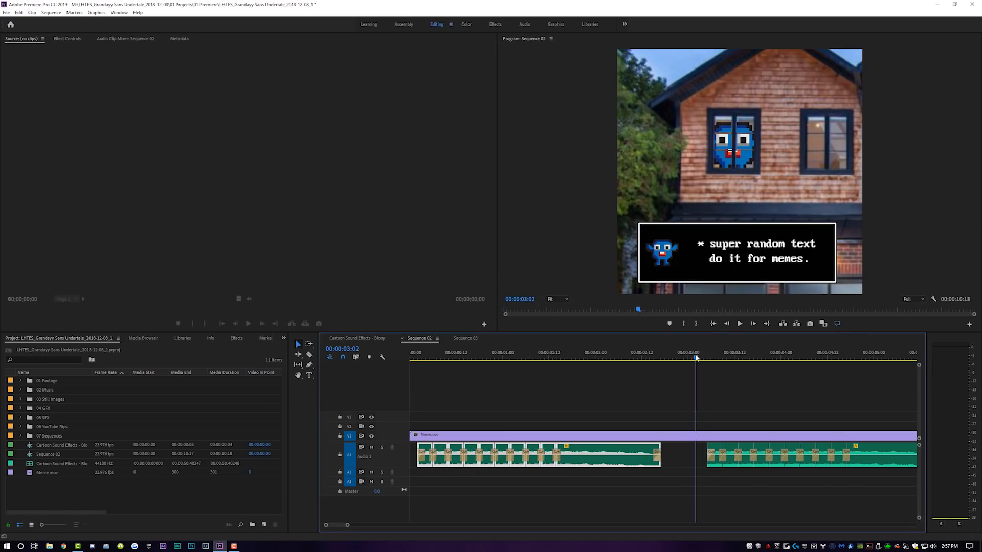